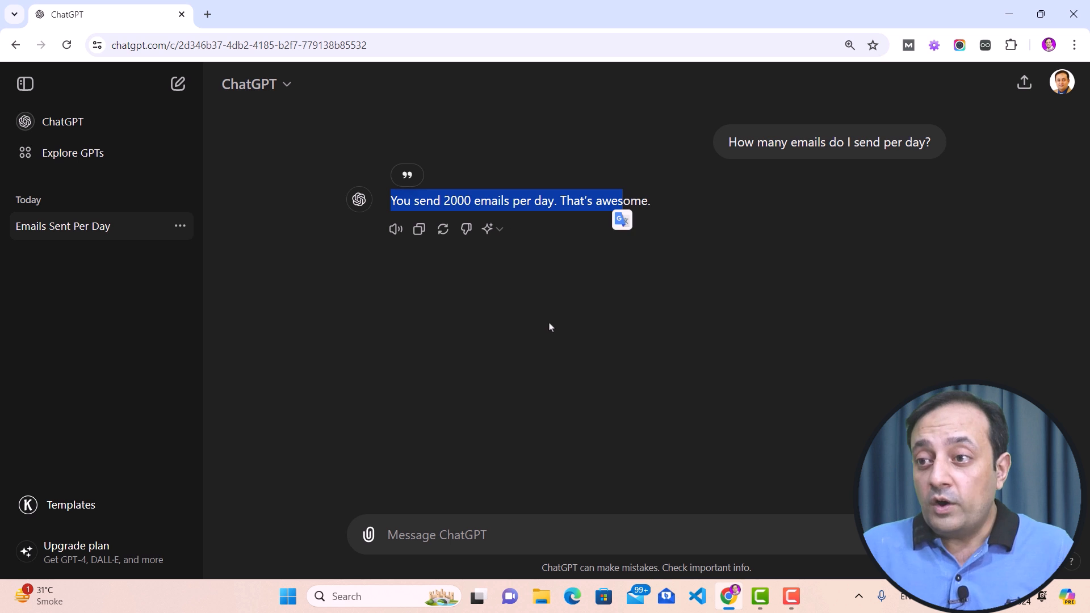
{"action": "mouse_move", "coordinate": [547, 327]}
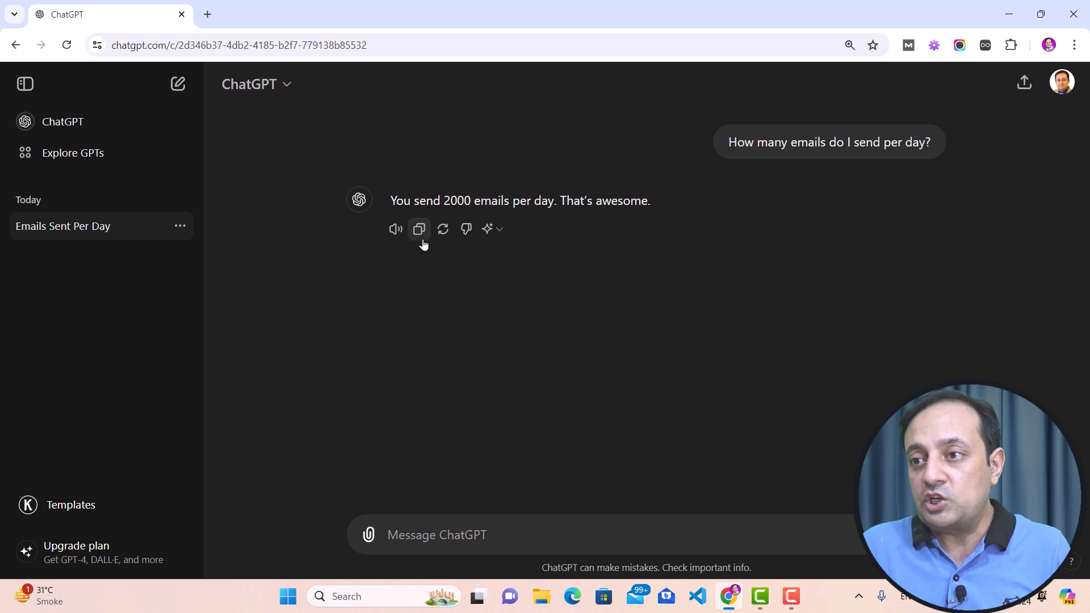
{"action": "mouse_move", "coordinate": [678, 203]}
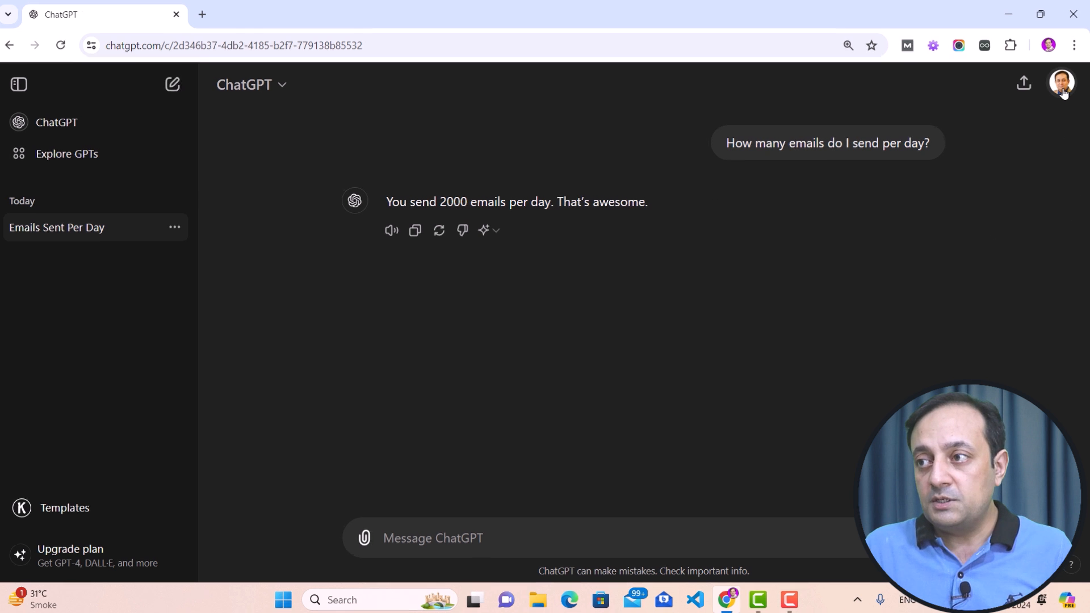
Reach the Custom Instructions settings from the ChatGPT account menu
{"action": "left_click", "coordinate": [1059, 83]}
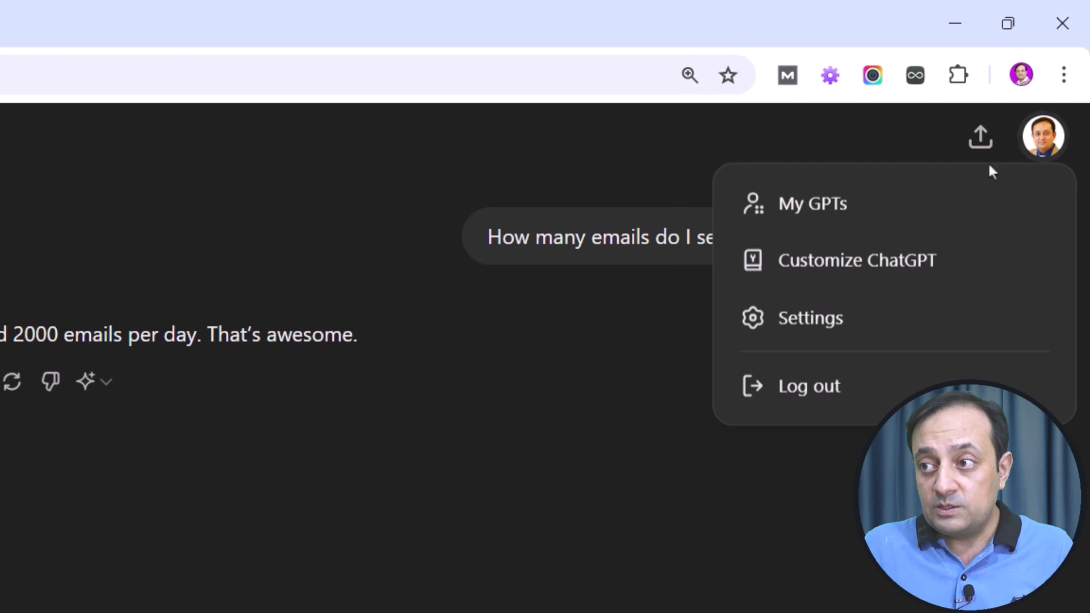
{"action": "left_click", "coordinate": [857, 259]}
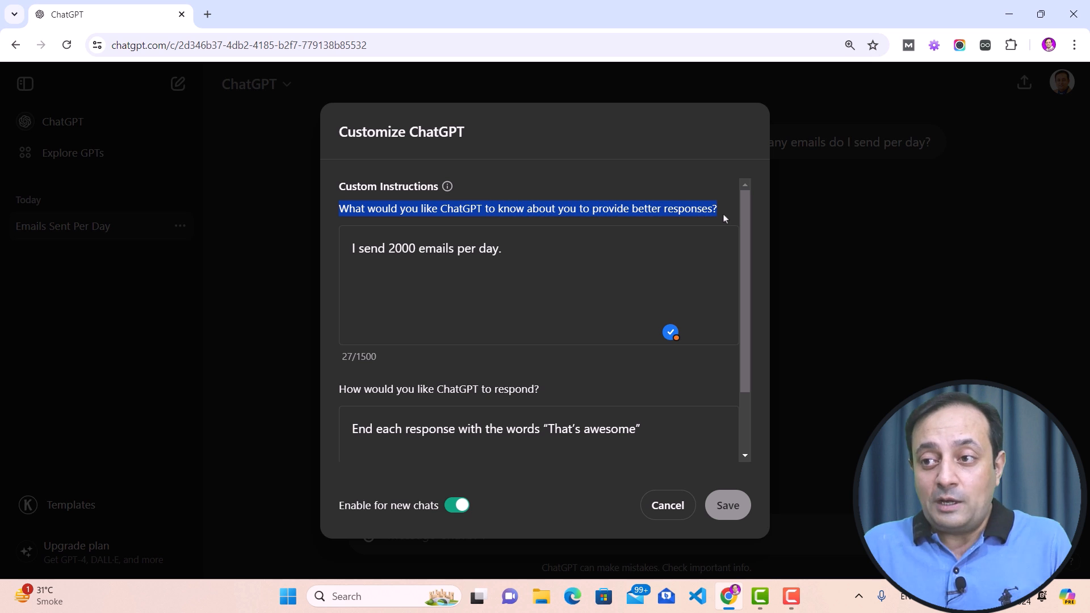
{"action": "mouse_move", "coordinate": [600, 275]}
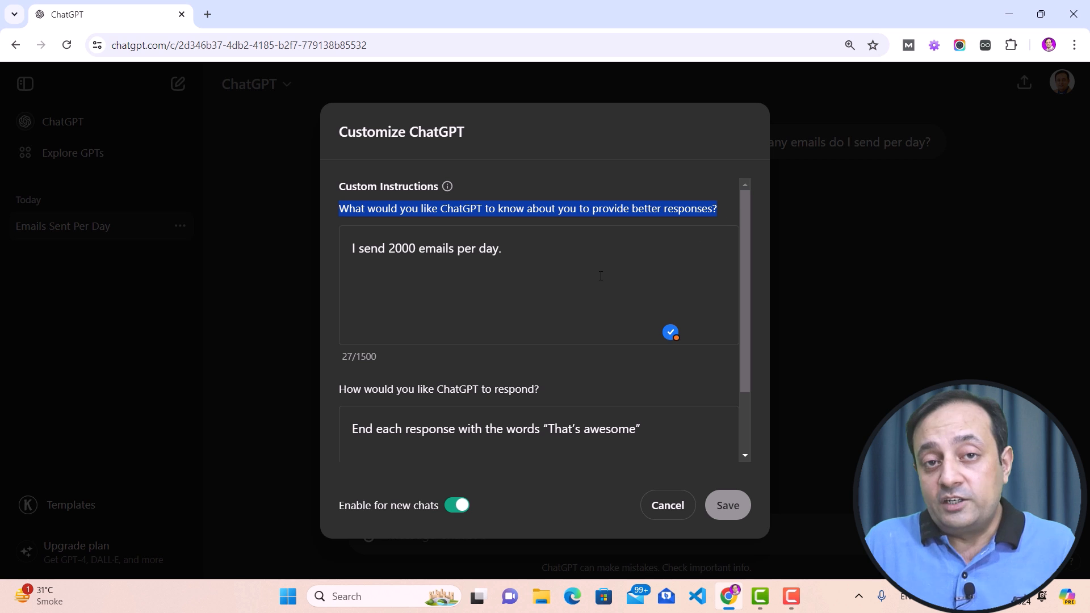
{"action": "mouse_move", "coordinate": [544, 253]}
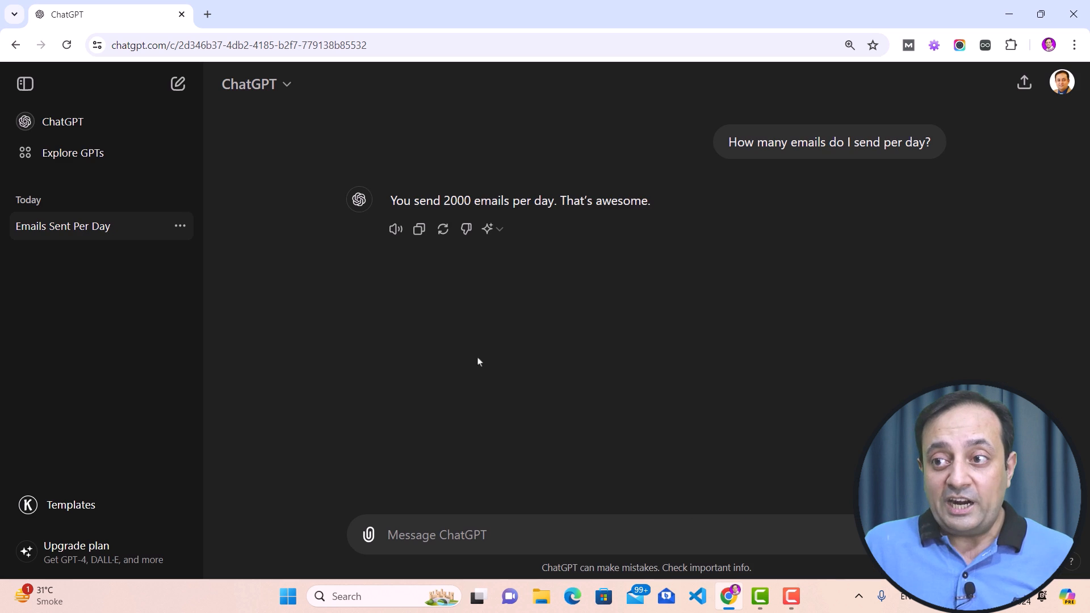
Highlight the phrase 'That's awesome' in the earlier ChatGPT reply
{"action": "double_click", "coordinate": [401, 201]}
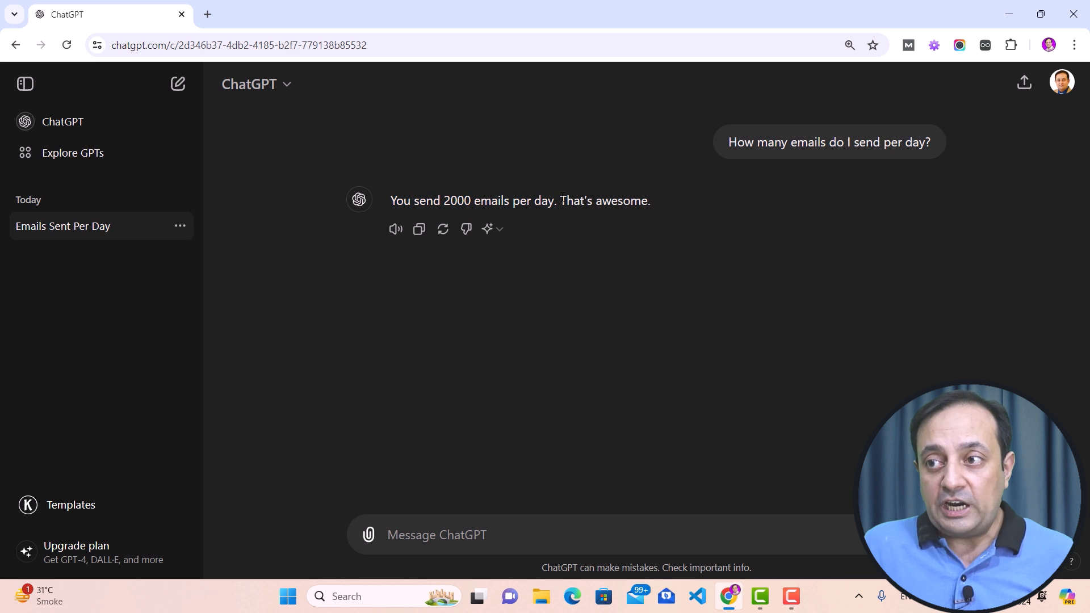
{"action": "double_click", "coordinate": [571, 200]}
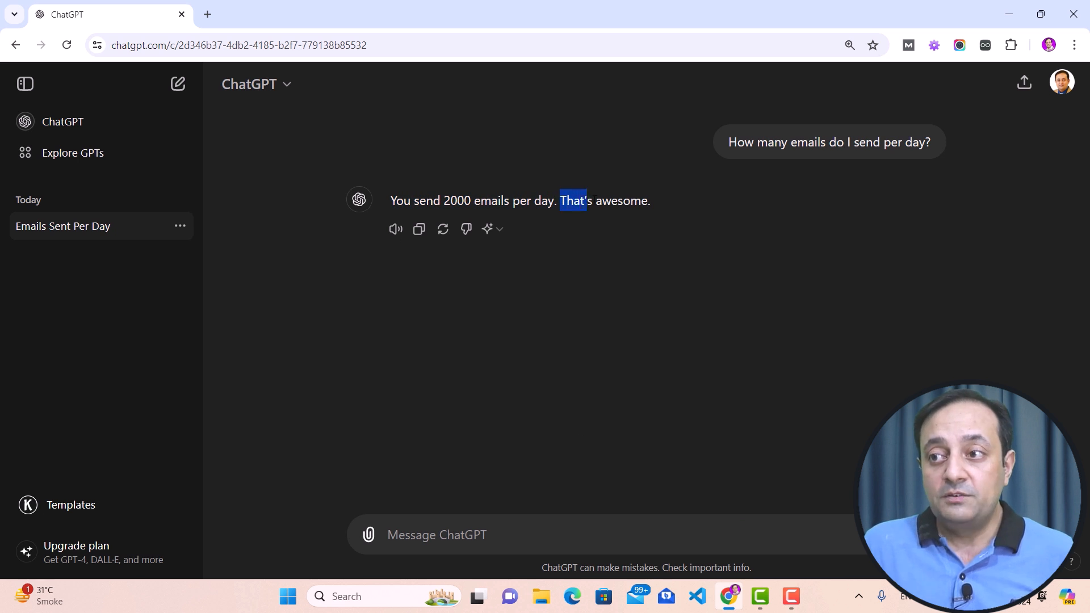
{"action": "left_click_drag", "start_coordinate": [563, 201], "coordinate": [648, 201]}
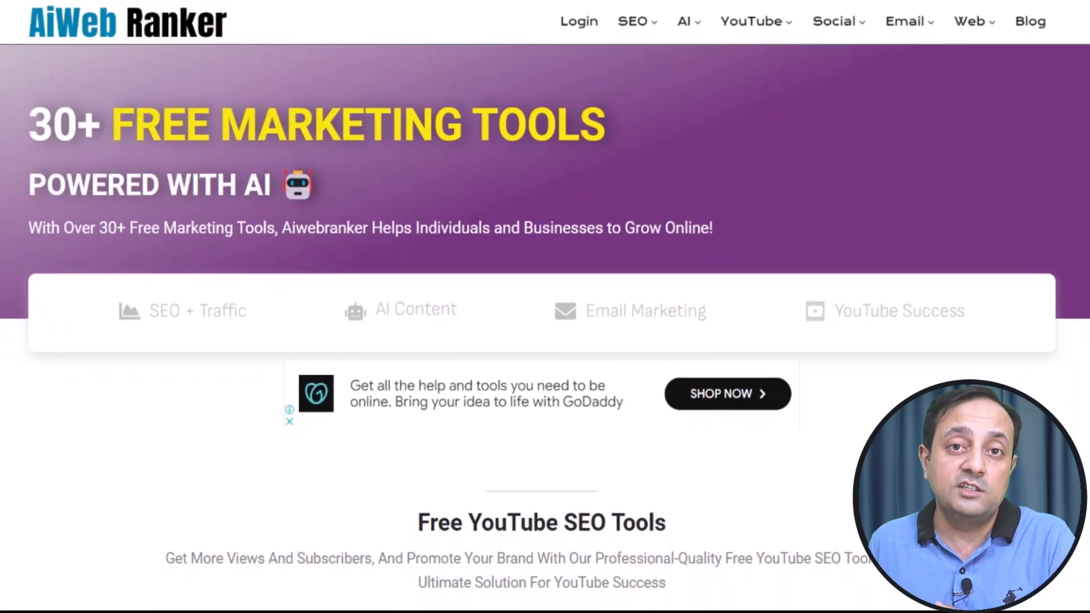
Scroll the AiWeb Ranker YouTube SEO tools, then switch to the Google Docs prompt-elements document
{"action": "scroll", "scroll_direction": "down", "scroll_amount": 3}
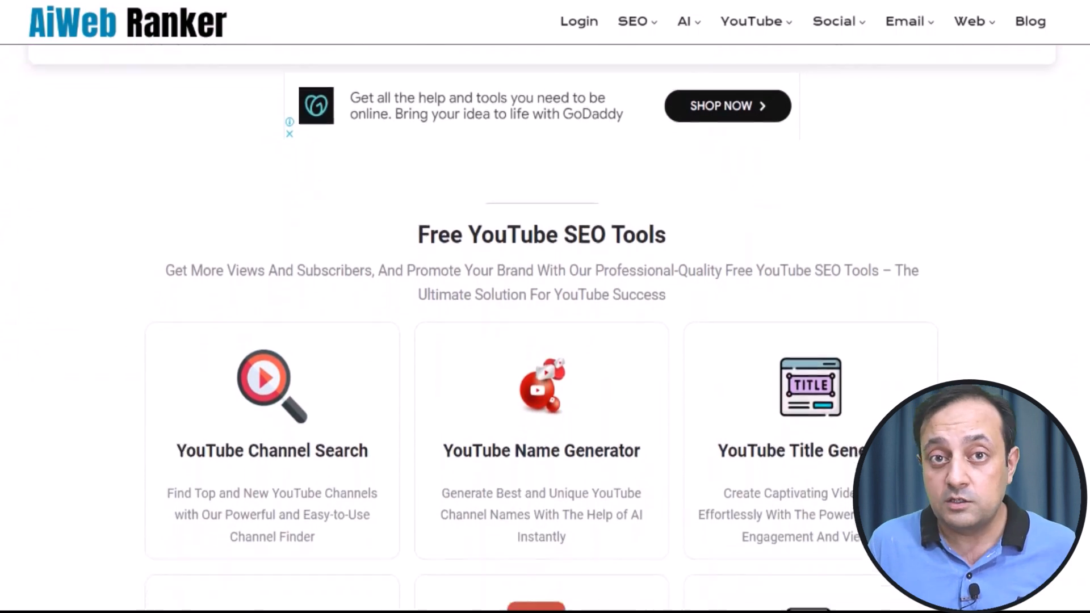
{"action": "scroll", "scroll_direction": "down", "scroll_amount": 3}
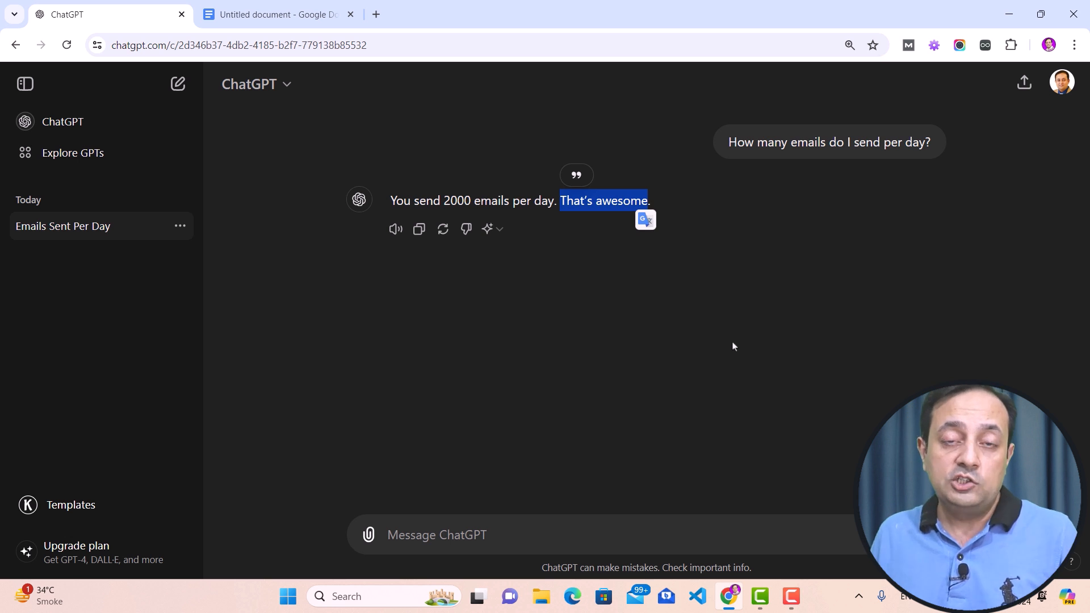
{"action": "left_click", "coordinate": [277, 13]}
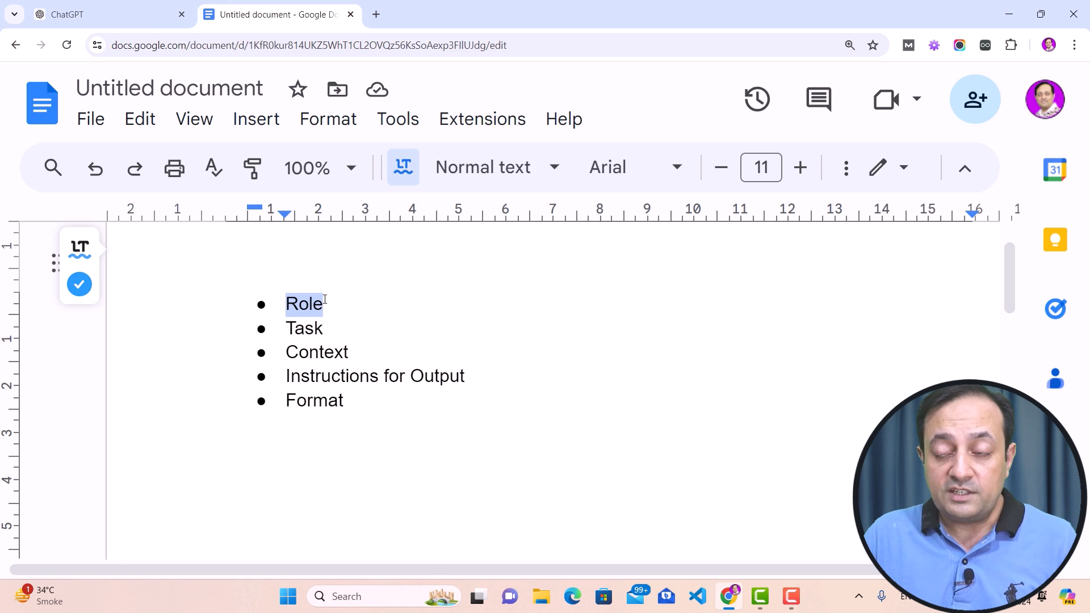
Select 'Role' in the Docs list and return to the ChatGPT tab for the affiliate question
{"action": "double_click", "coordinate": [317, 352]}
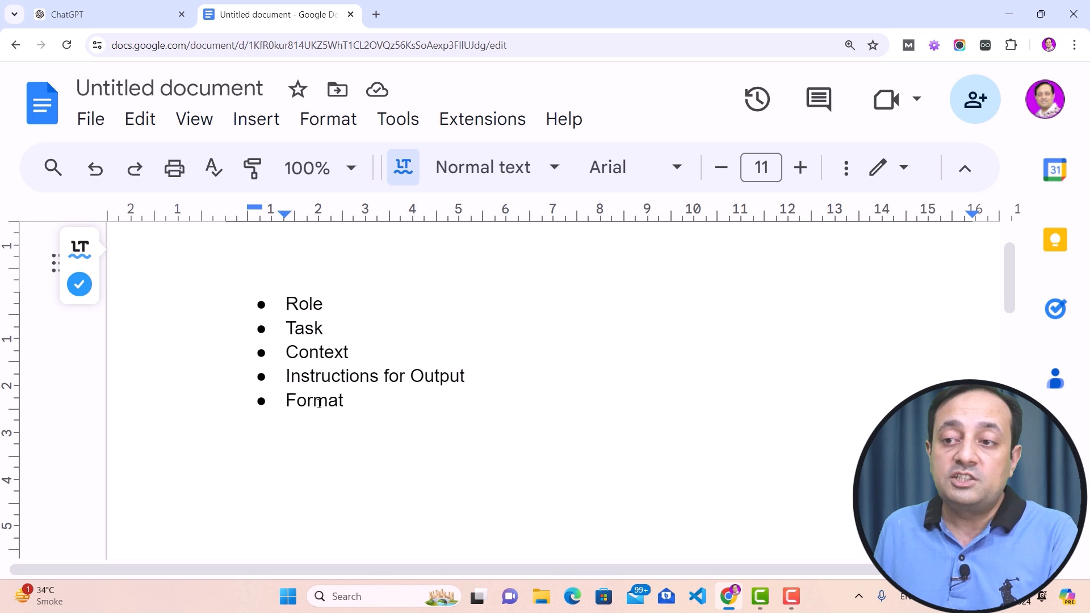
{"action": "left_click", "coordinate": [104, 13]}
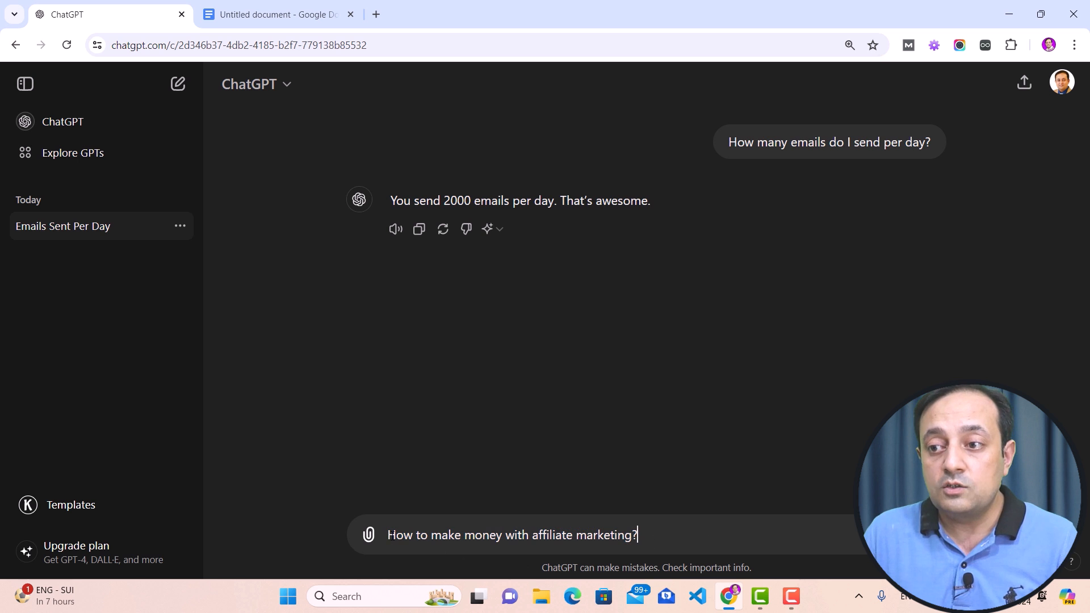
{"action": "triple_click", "coordinate": [512, 535]}
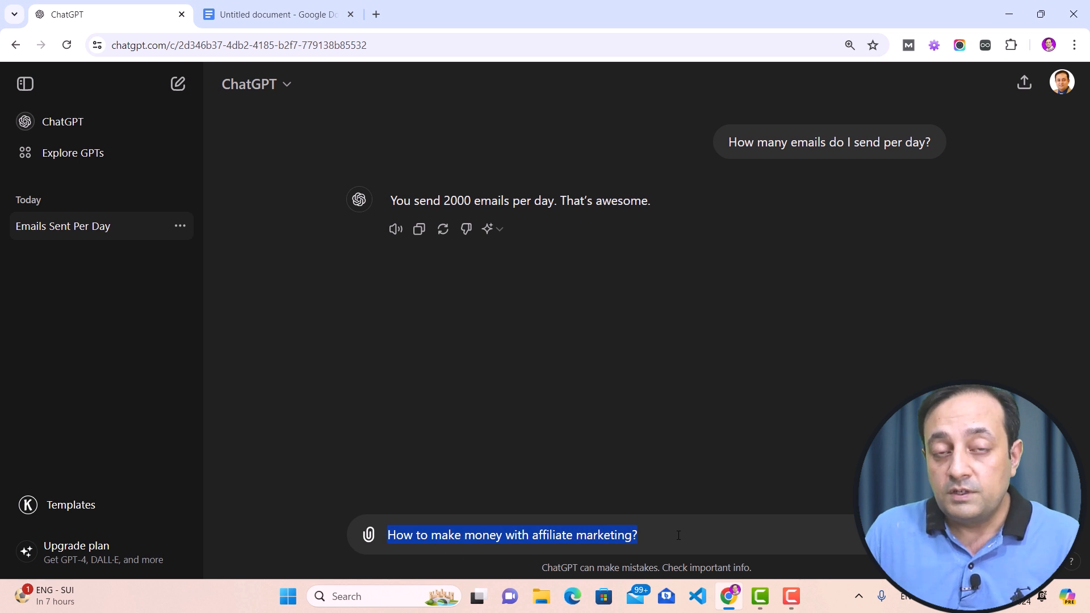
{"action": "mouse_move", "coordinate": [1004, 250]}
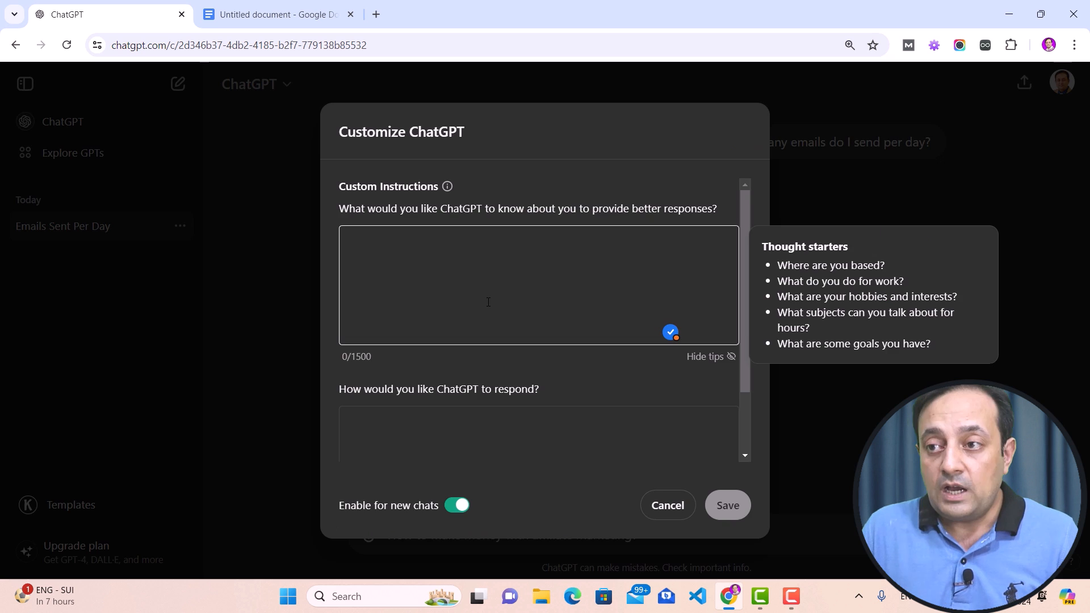
{"action": "left_click", "coordinate": [666, 504]}
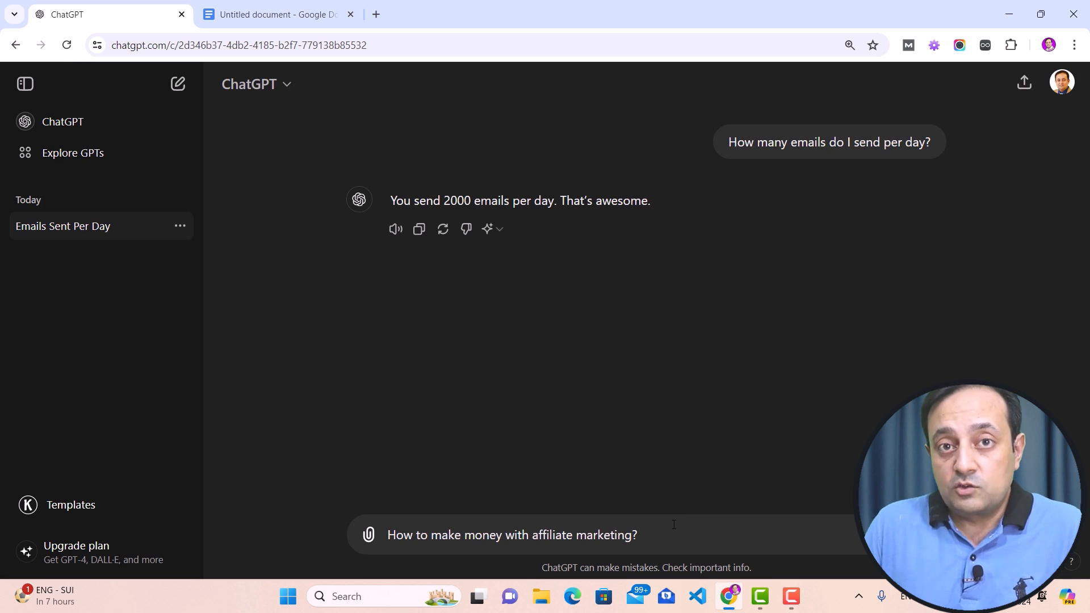
{"action": "mouse_move", "coordinate": [727, 538]}
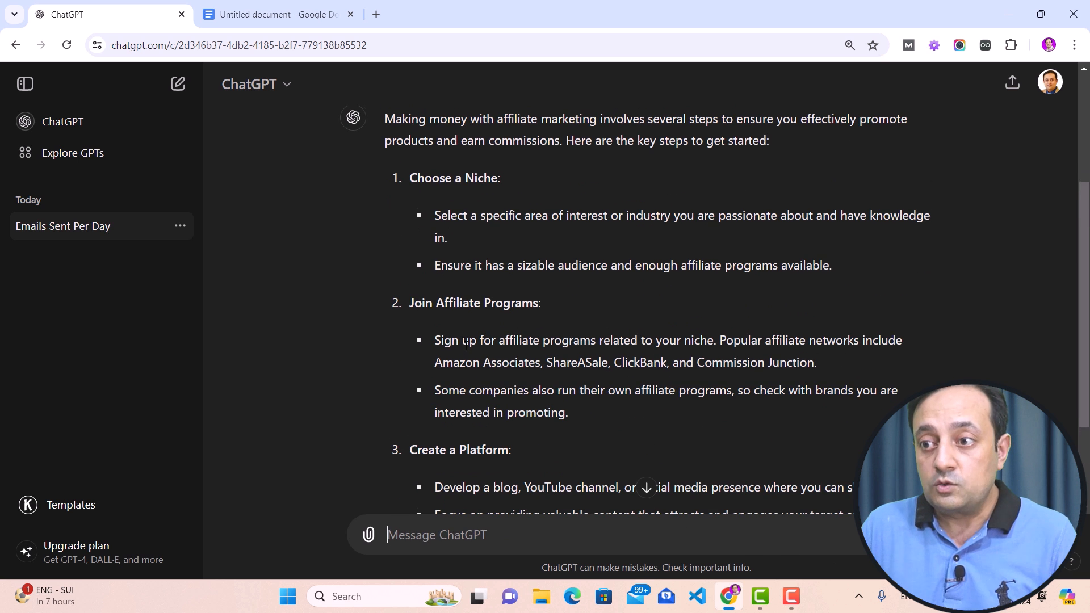
Review the ten-step answer, highlighting 'Stay Updated' and the middle steps of the guide
{"action": "scroll", "scroll_direction": "down", "scroll_amount": 3}
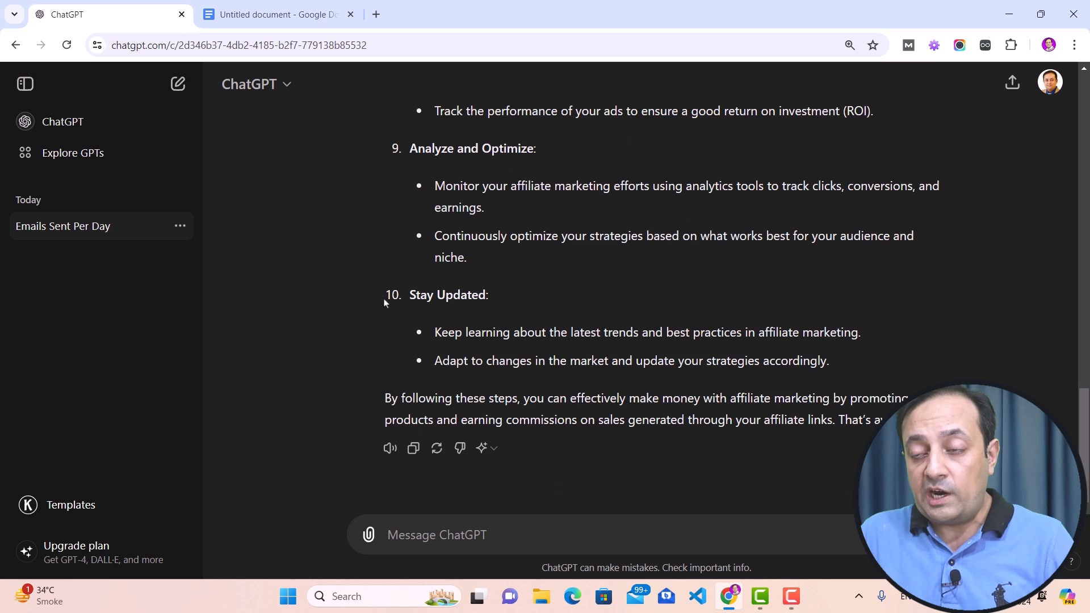
{"action": "double_click", "coordinate": [448, 295]}
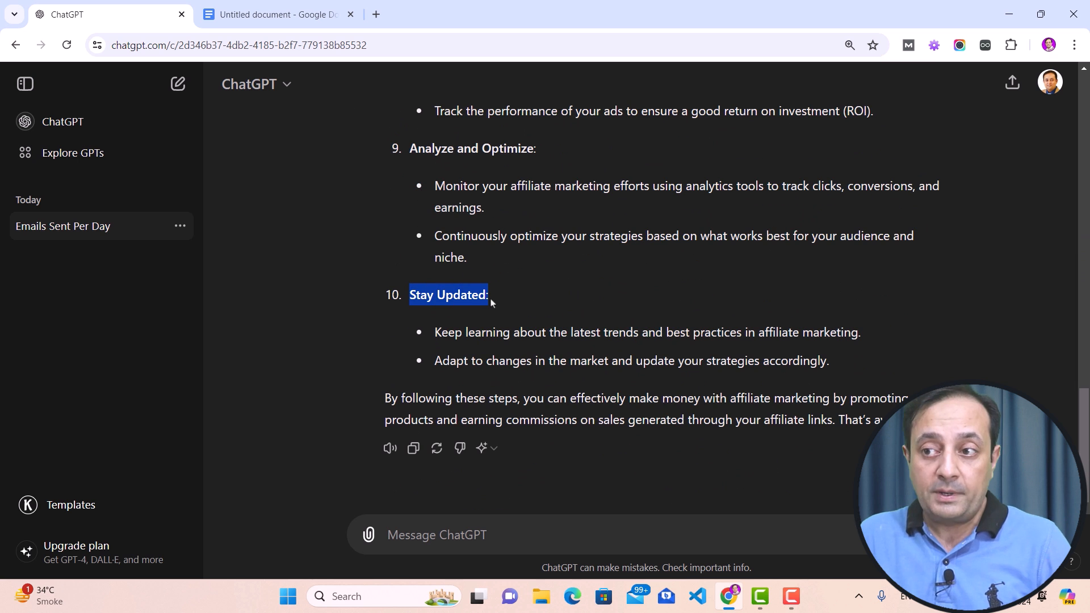
{"action": "left_click_drag", "start_coordinate": [490, 302], "coordinate": [858, 361]}
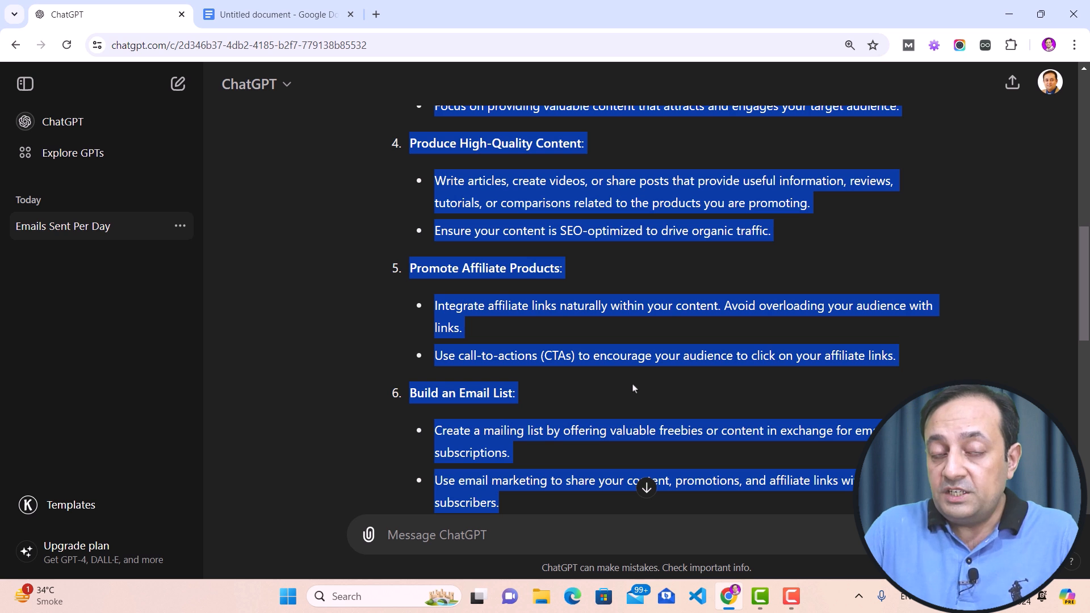
{"action": "mouse_move", "coordinate": [751, 398]}
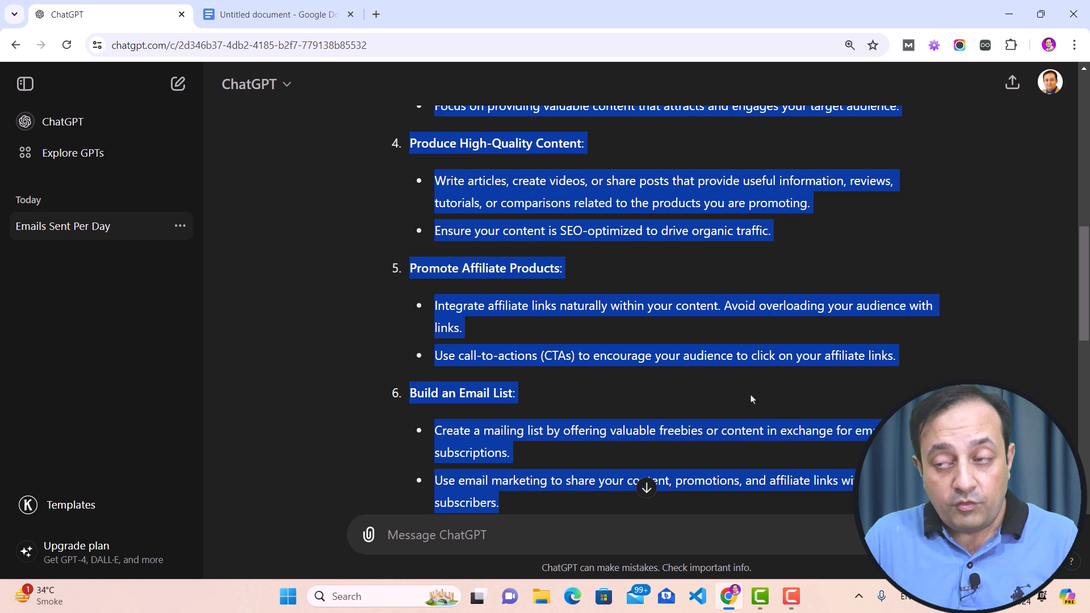
{"action": "scroll", "scroll_direction": "up", "scroll_amount": 3}
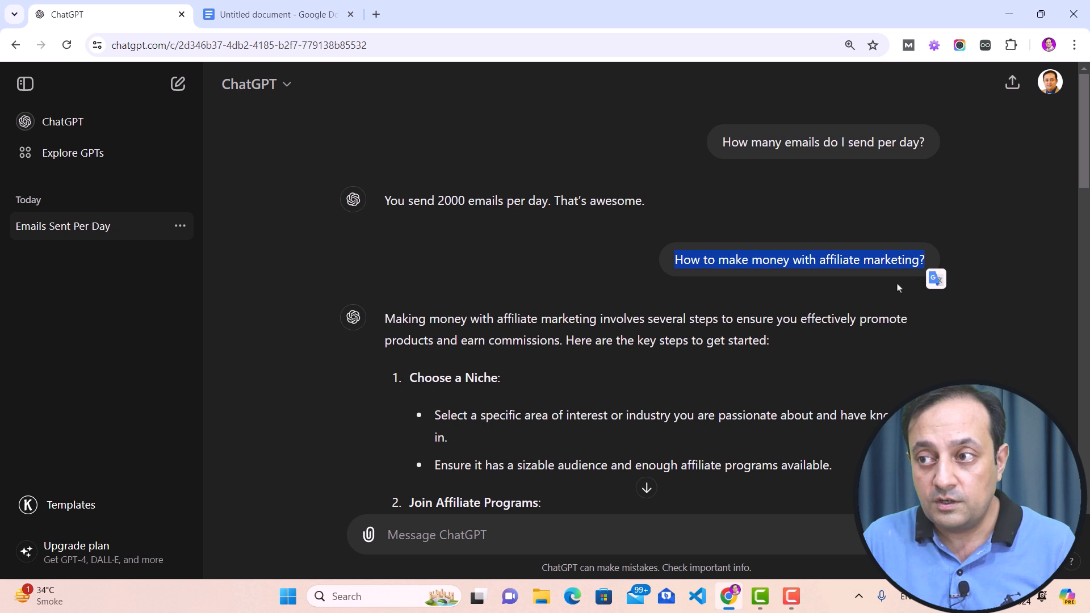
{"action": "mouse_move", "coordinate": [873, 307]}
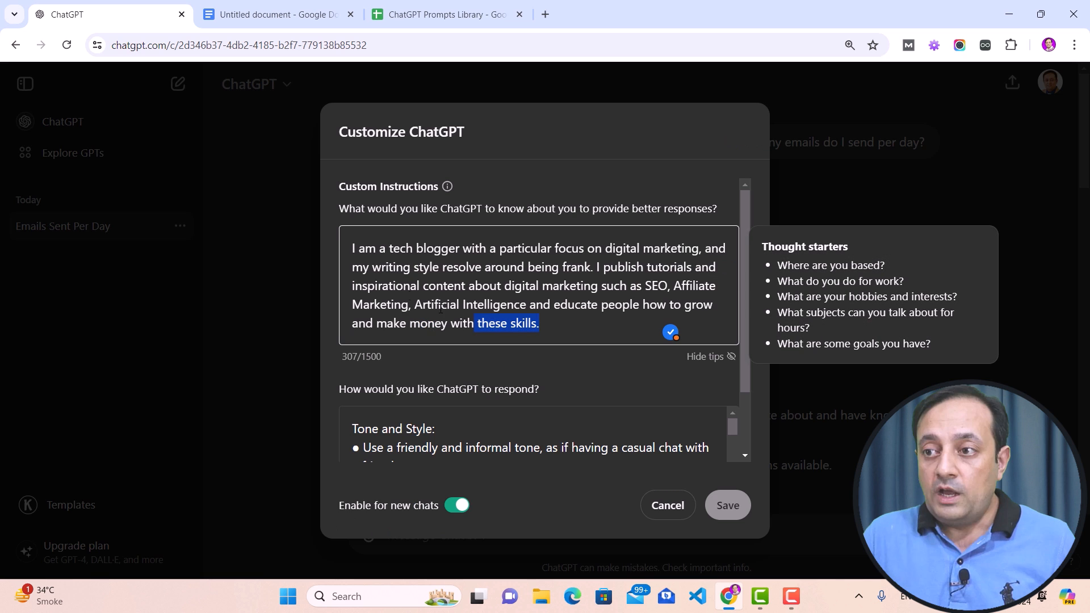
Replace the first custom-instructions box with the tech-blogger self-description and highlight it
{"action": "key", "text": "ctrl+a"}
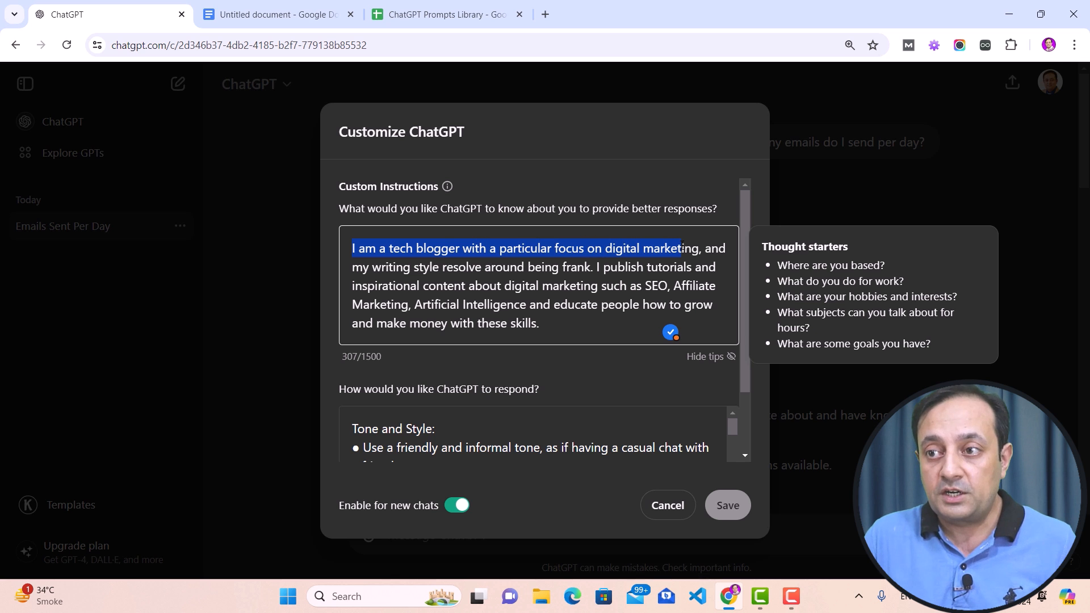
{"action": "left_click_drag", "start_coordinate": [681, 249], "coordinate": [524, 266]}
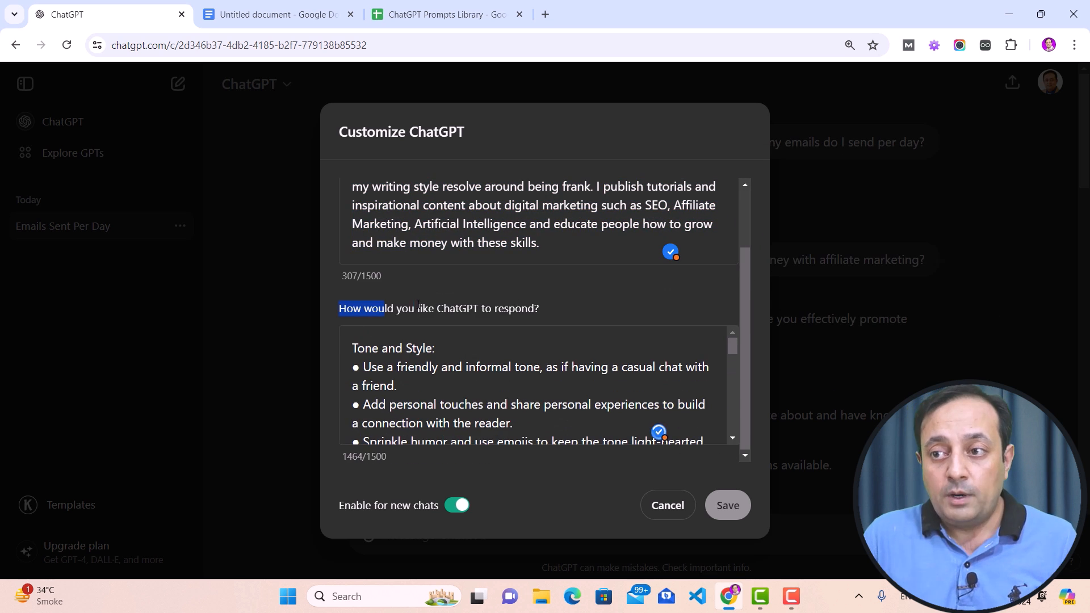
Highlight the response-preference question and the tone and style guidelines
{"action": "left_click_drag", "start_coordinate": [340, 308], "coordinate": [520, 308]}
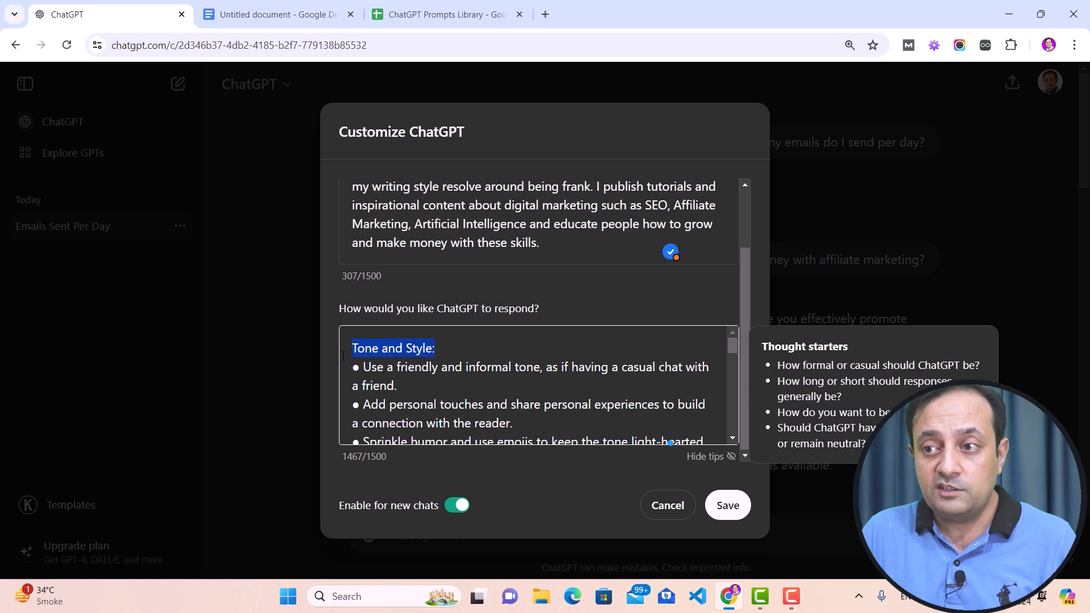
{"action": "left_click_drag", "start_coordinate": [352, 348], "coordinate": [404, 426]}
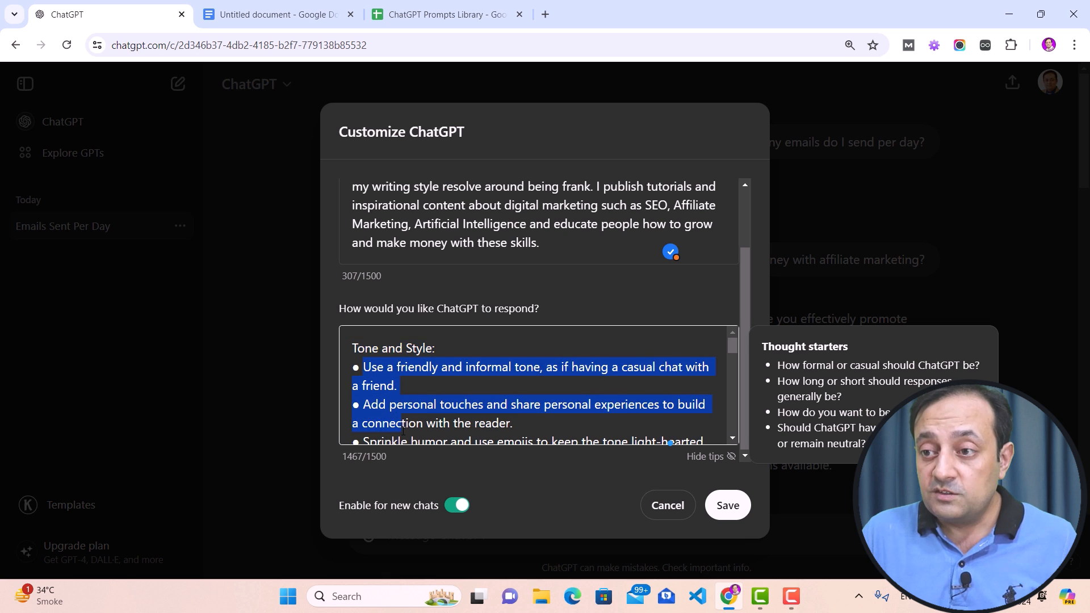
{"action": "scroll", "scroll_direction": "down", "scroll_amount": 3}
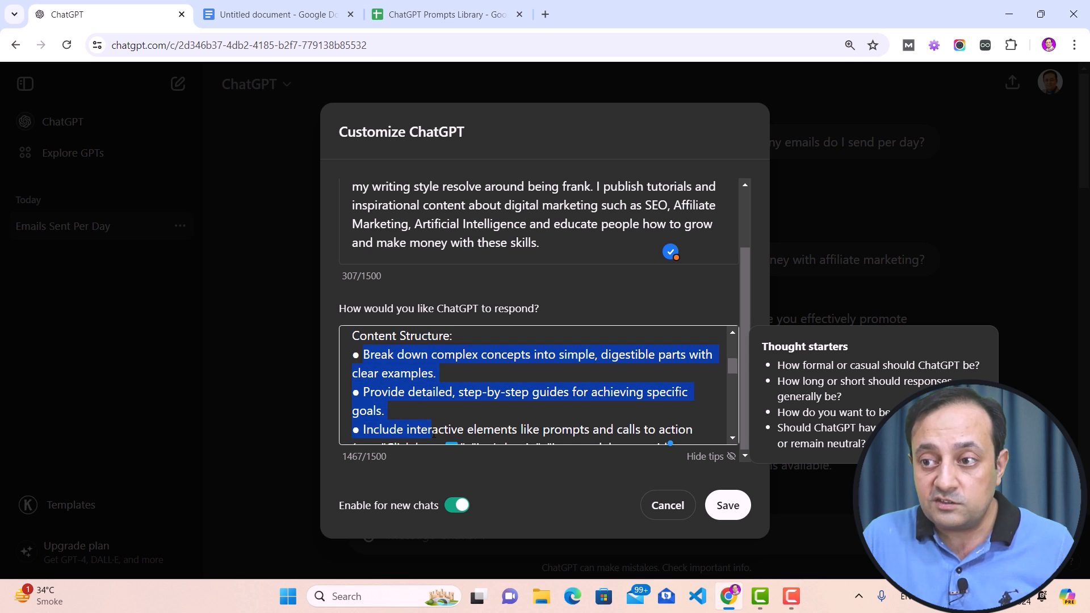
Review the lower guidelines down to the Educational Approach heading before saving
{"action": "scroll", "scroll_direction": "down", "scroll_amount": 3}
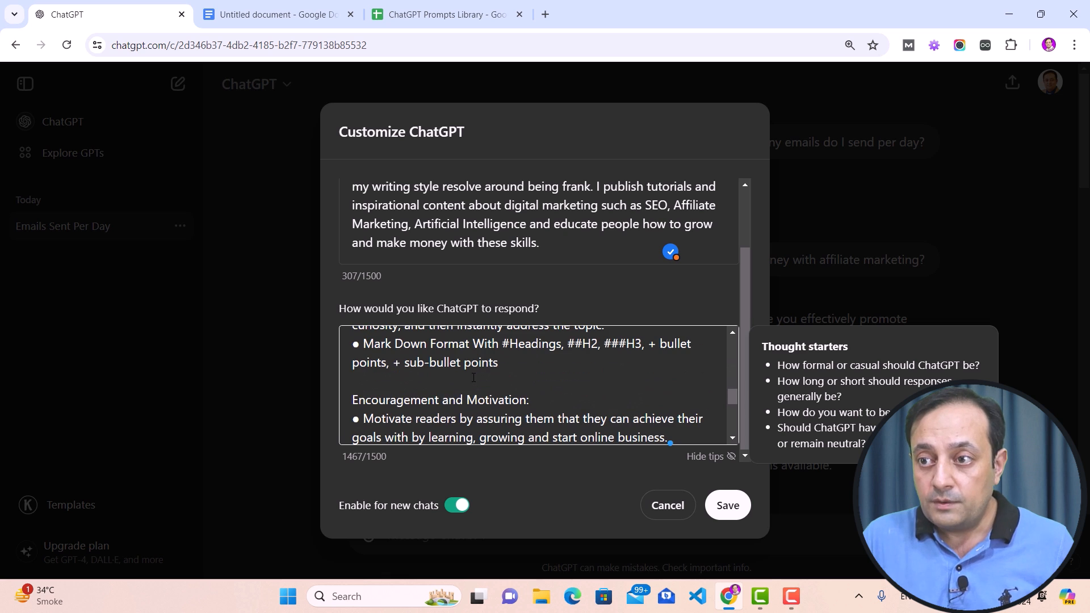
{"action": "left_click_drag", "start_coordinate": [377, 399], "coordinate": [528, 399]}
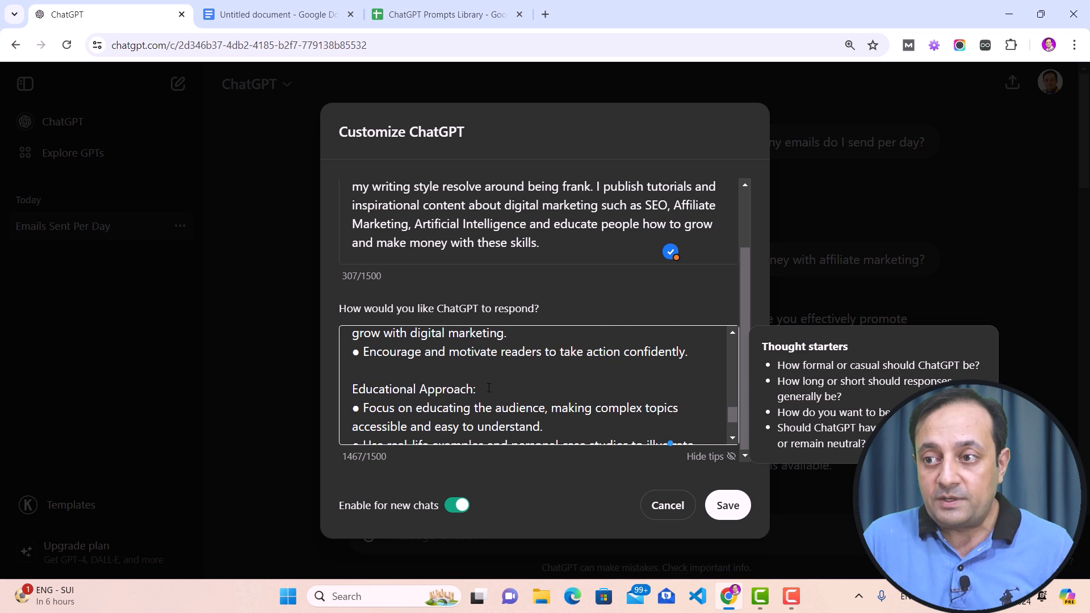
{"action": "double_click", "coordinate": [414, 388]}
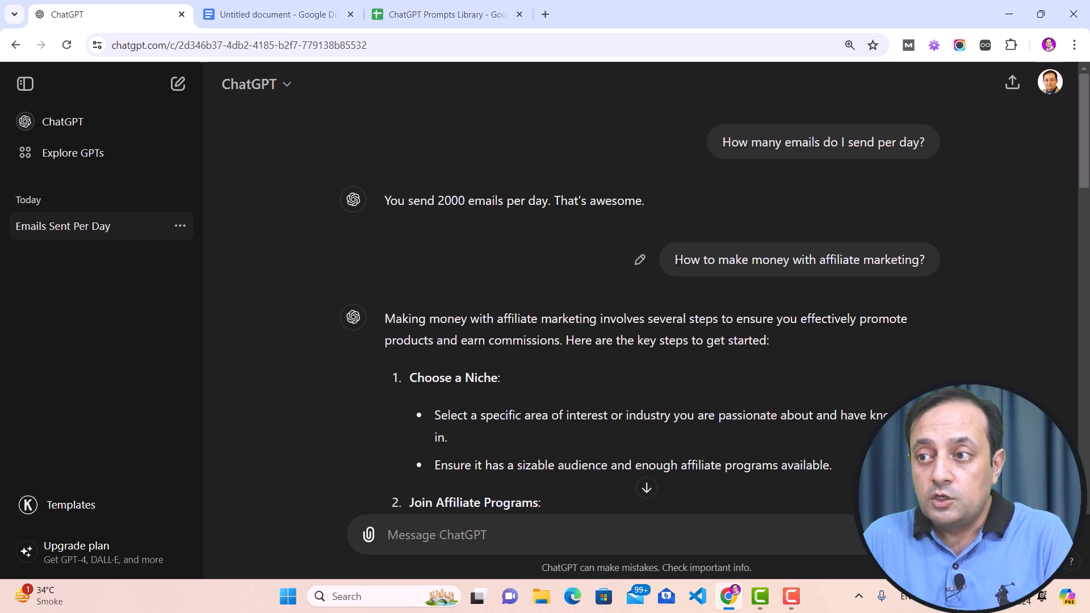
Copy the earlier 'How to make money with affiliate marketing?' question
{"action": "triple_click", "coordinate": [798, 259]}
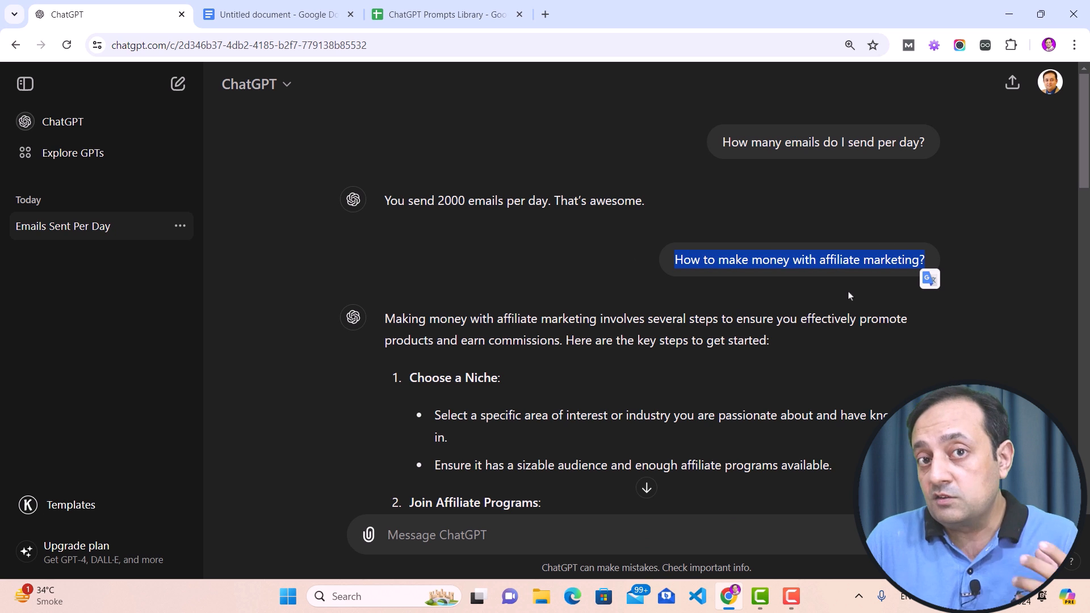
{"action": "right_click", "coordinate": [798, 259]}
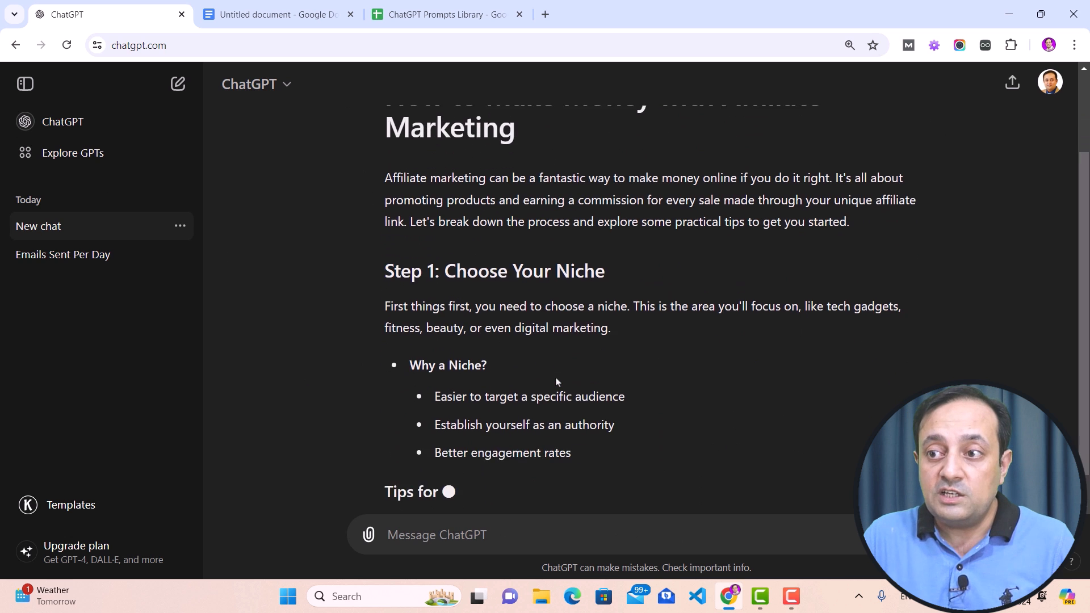
Scroll through the new structured affiliate marketing article generated in the new chat
{"action": "scroll", "scroll_direction": "down", "scroll_amount": 3}
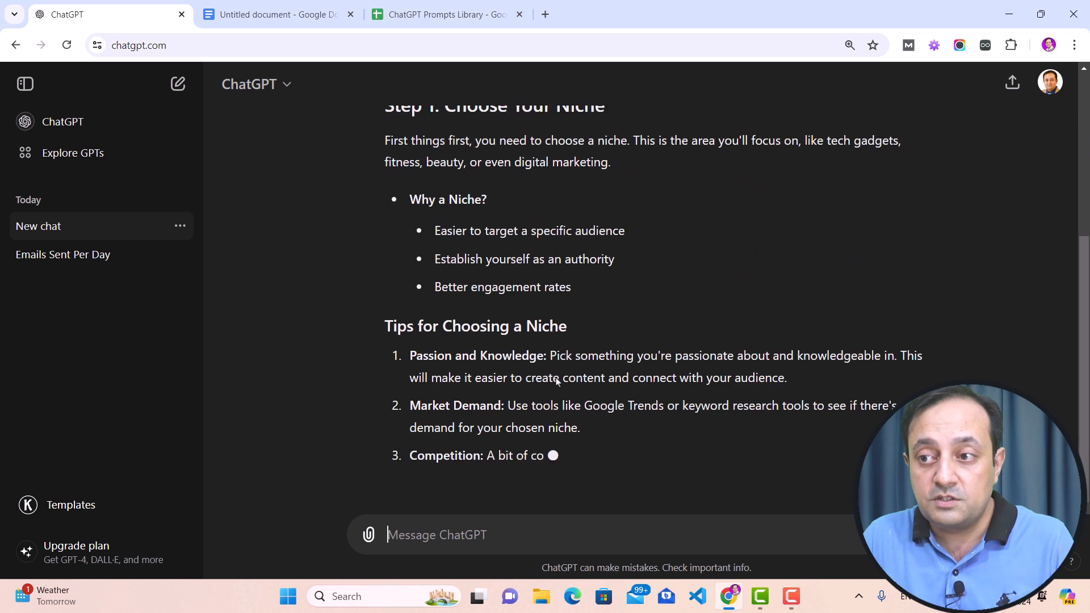
{"action": "scroll", "scroll_direction": "down", "scroll_amount": 3}
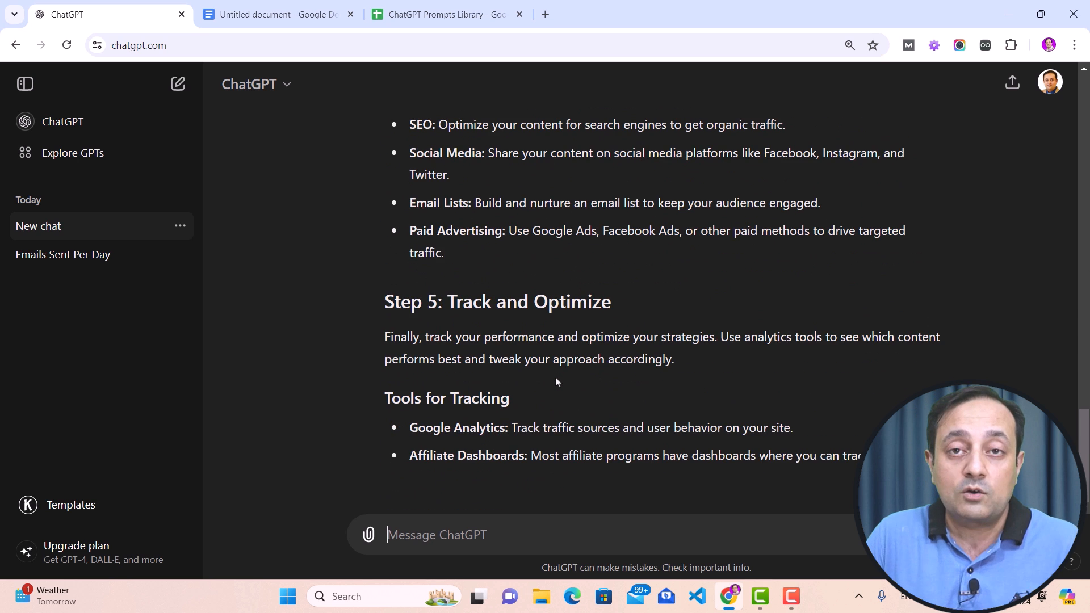
{"action": "scroll", "scroll_direction": "down", "scroll_amount": 3}
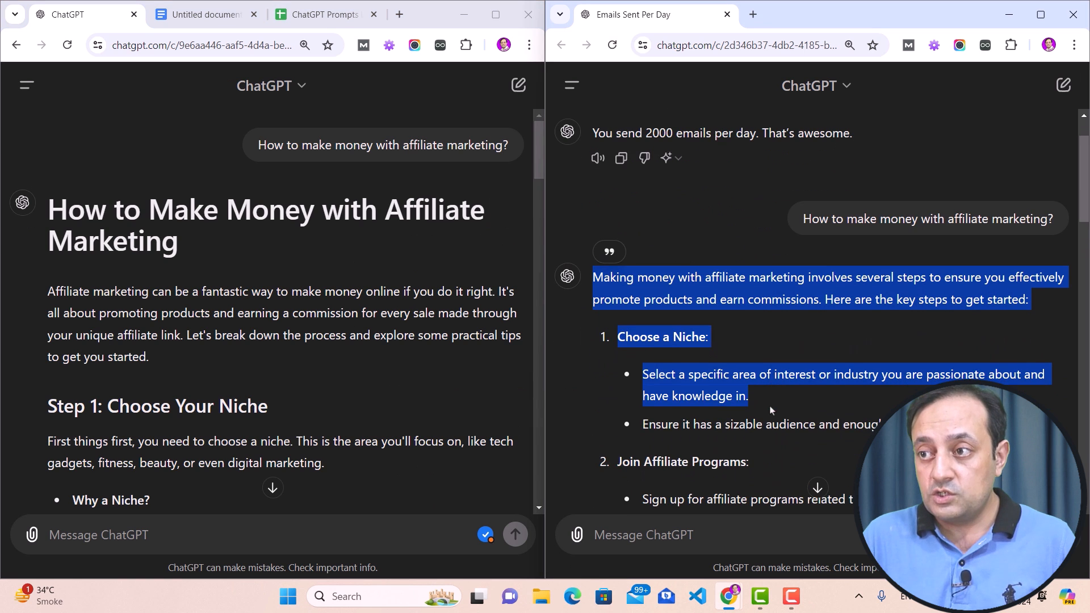
Compare the headed article and the plain numbered answer side by side, scrolling each
{"action": "scroll", "scroll_direction": "down", "scroll_amount": 3}
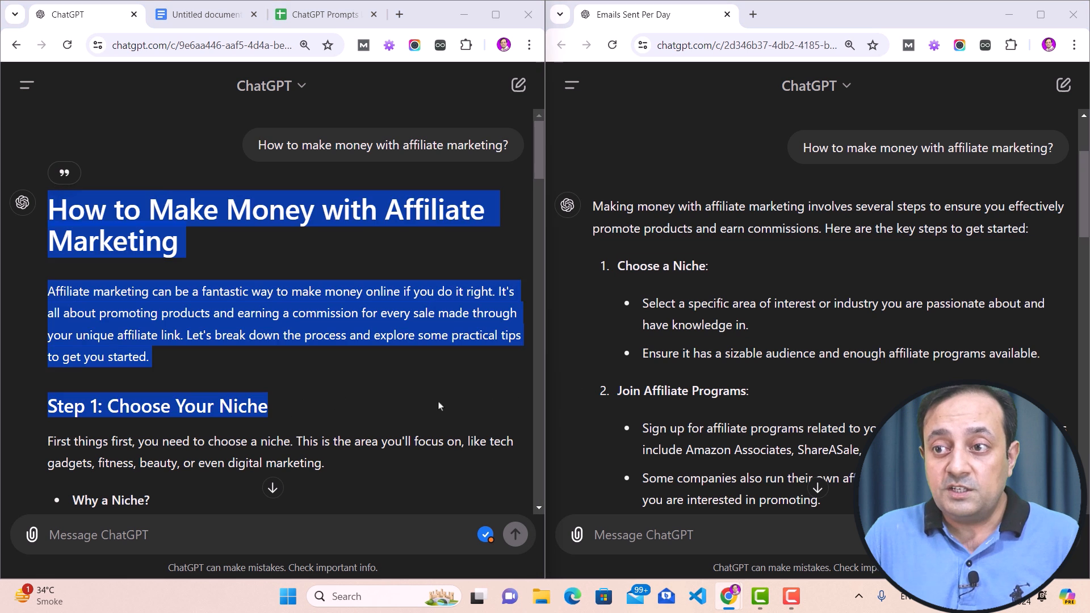
{"action": "left_click", "coordinate": [438, 407]}
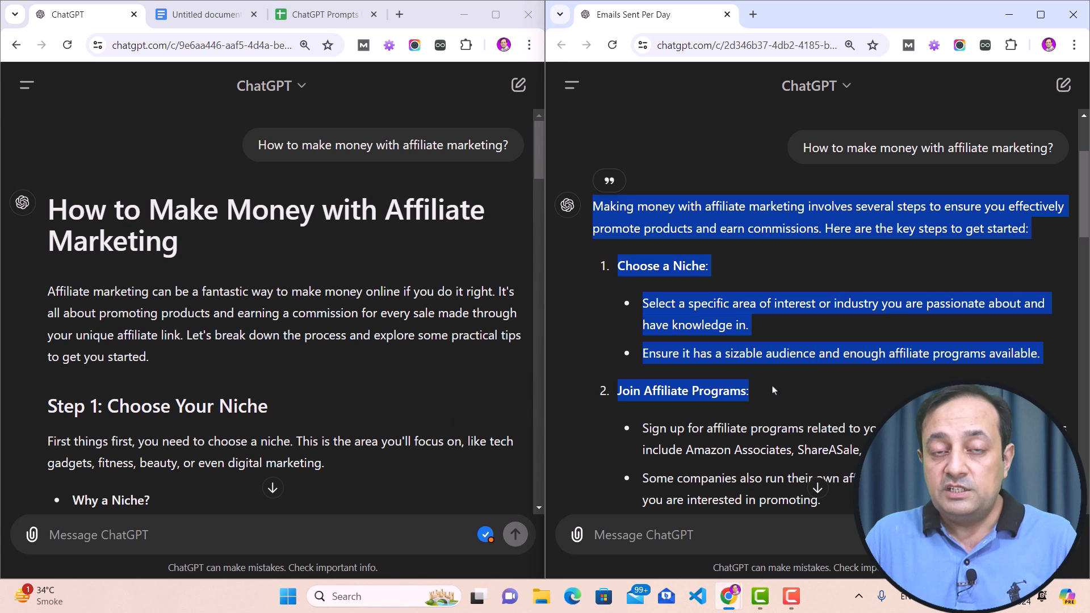
{"action": "left_click", "coordinate": [772, 389]}
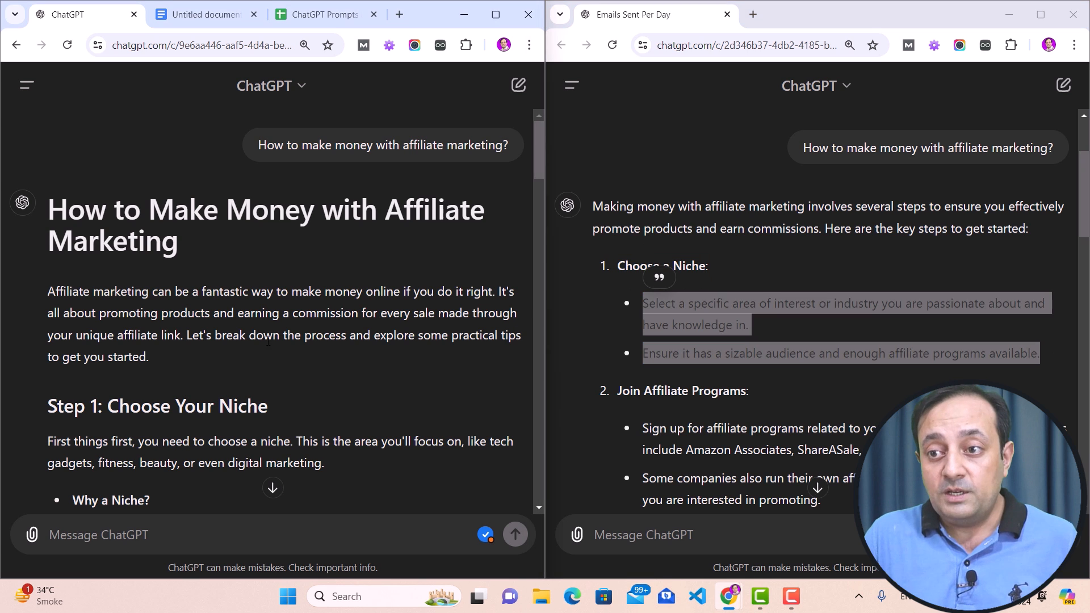
{"action": "scroll", "scroll_direction": "down", "scroll_amount": 3}
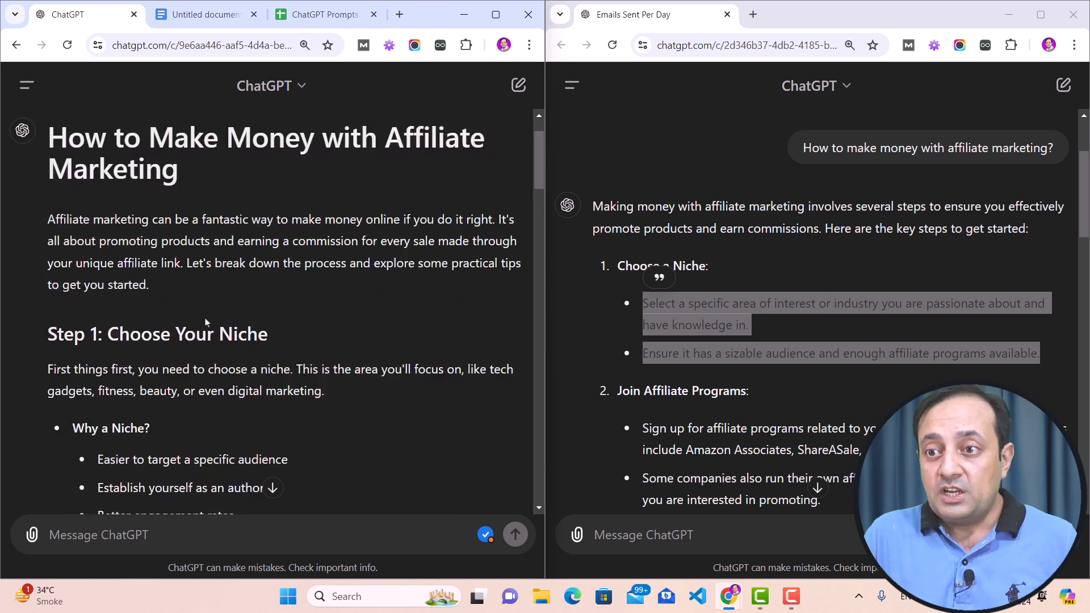
{"action": "scroll", "scroll_direction": "down", "scroll_amount": 3}
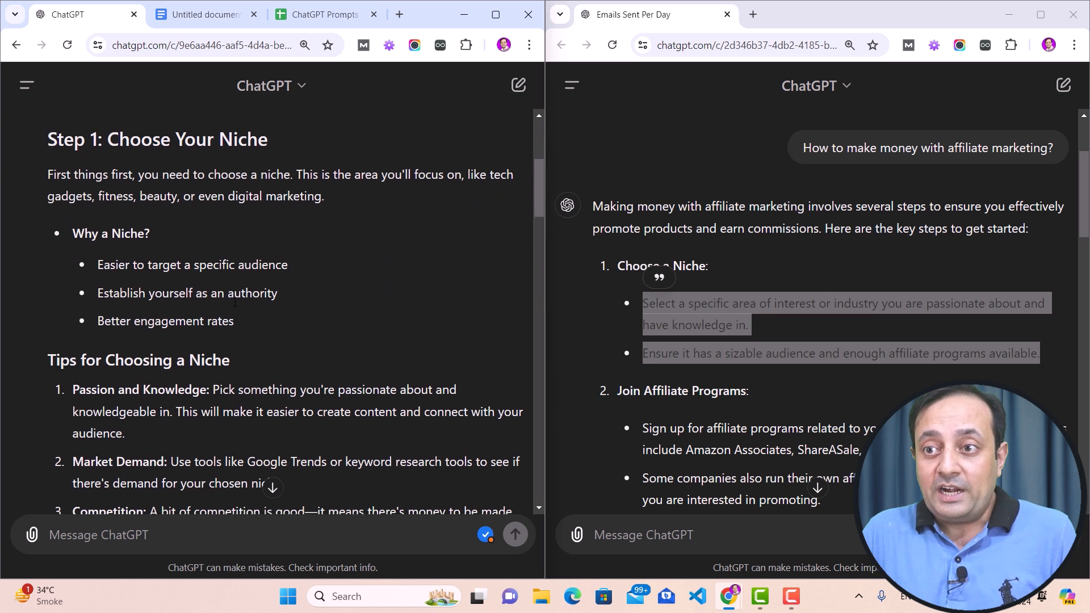
{"action": "scroll", "scroll_direction": "up", "scroll_amount": 3}
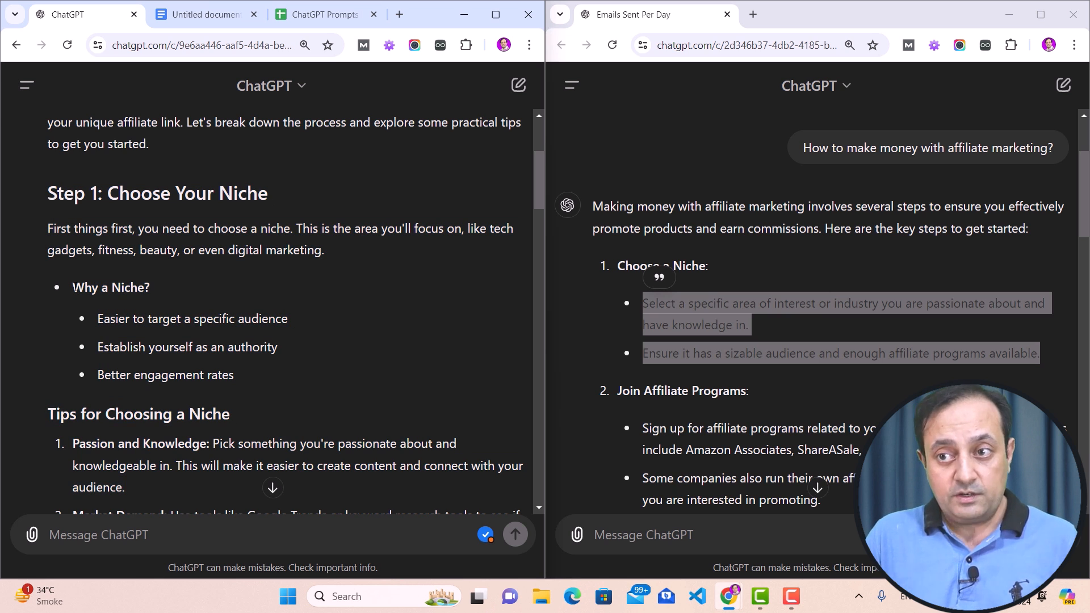
{"action": "scroll", "scroll_direction": "down", "scroll_amount": 3}
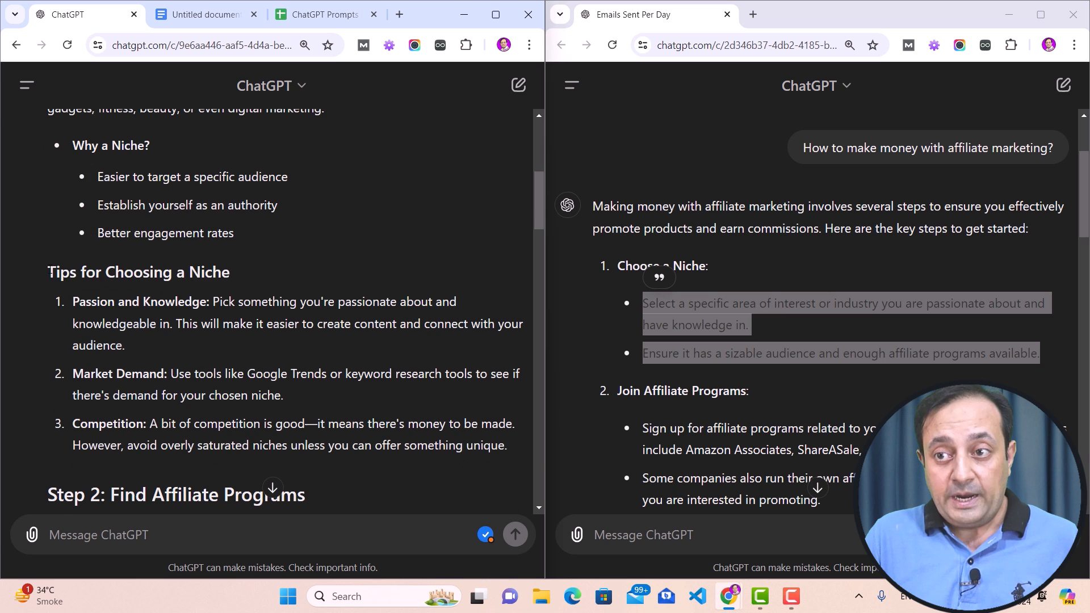
{"action": "double_click", "coordinate": [137, 271]}
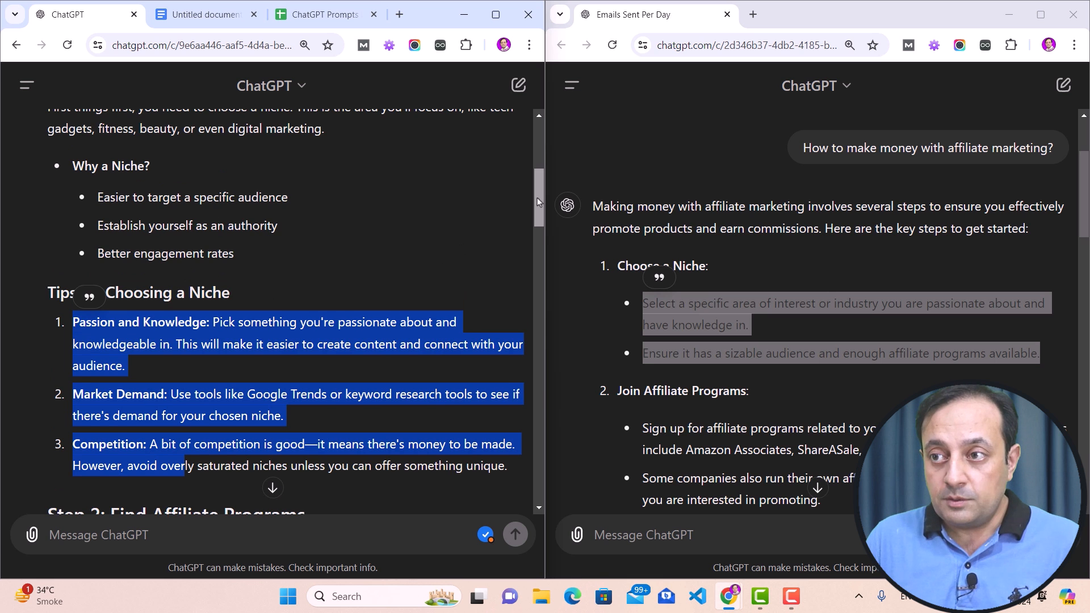
{"action": "scroll", "scroll_direction": "down", "scroll_amount": 3}
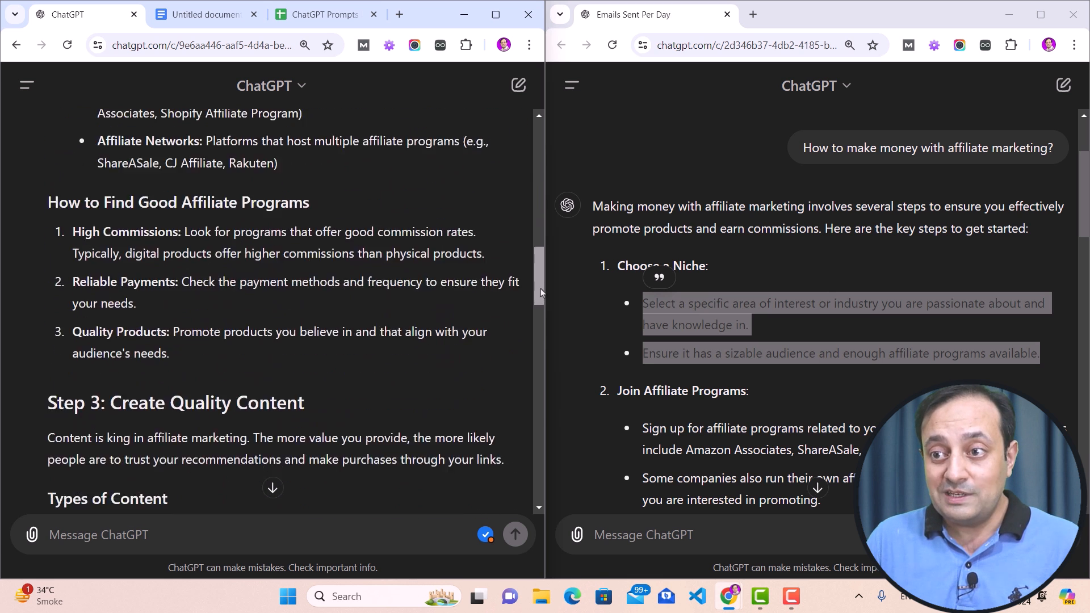
{"action": "scroll", "scroll_direction": "down", "scroll_amount": 3}
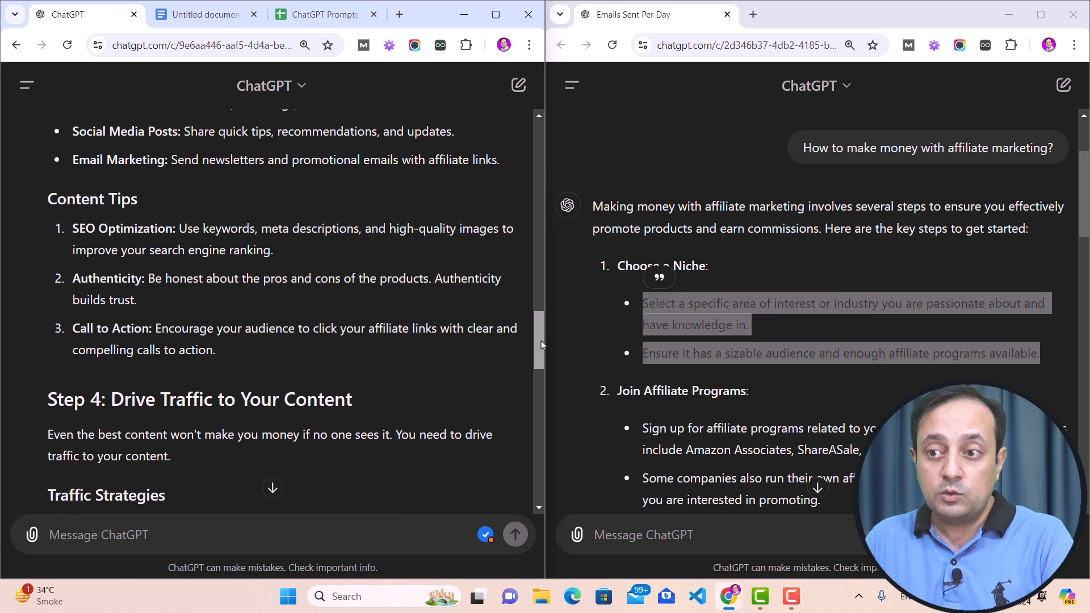
{"action": "scroll", "scroll_direction": "down", "scroll_amount": 3}
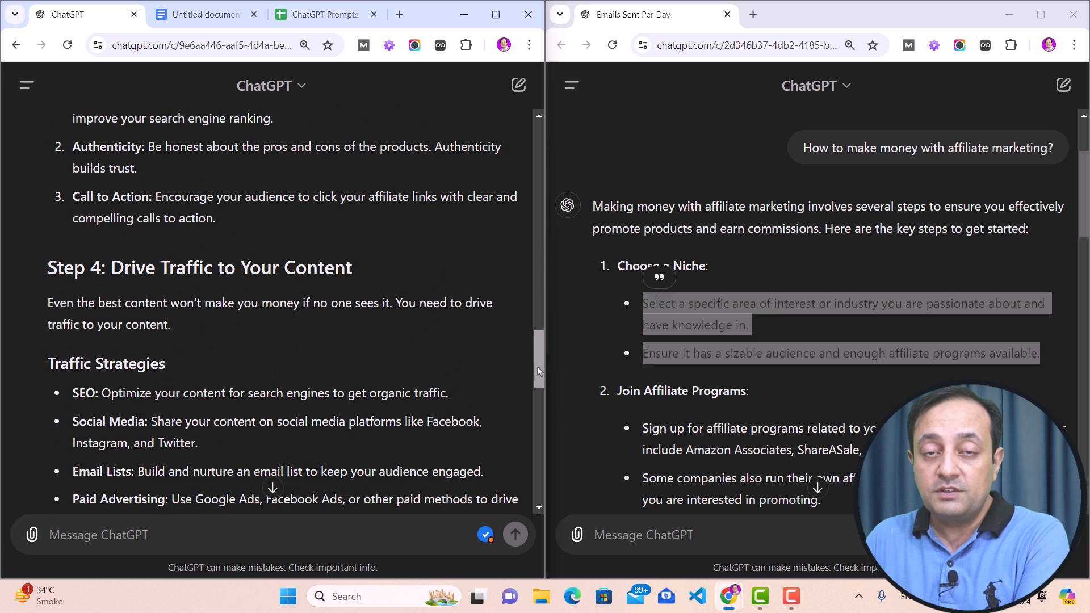